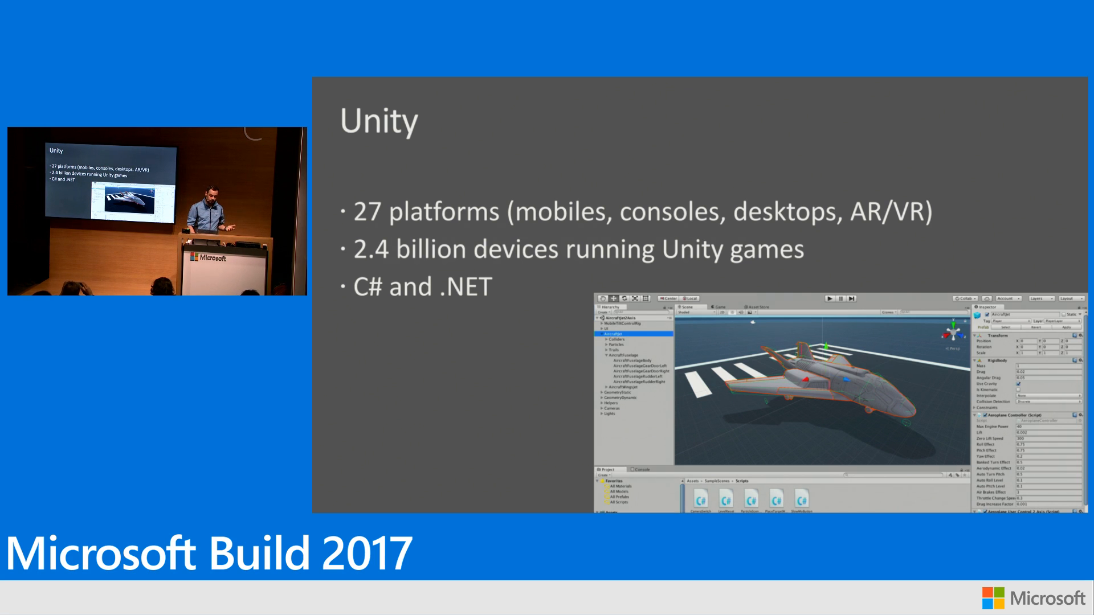
- Advance the deck to slide 9, 'Easy setup', on Unity 5.6.1 and Visual Studio
key(Right)
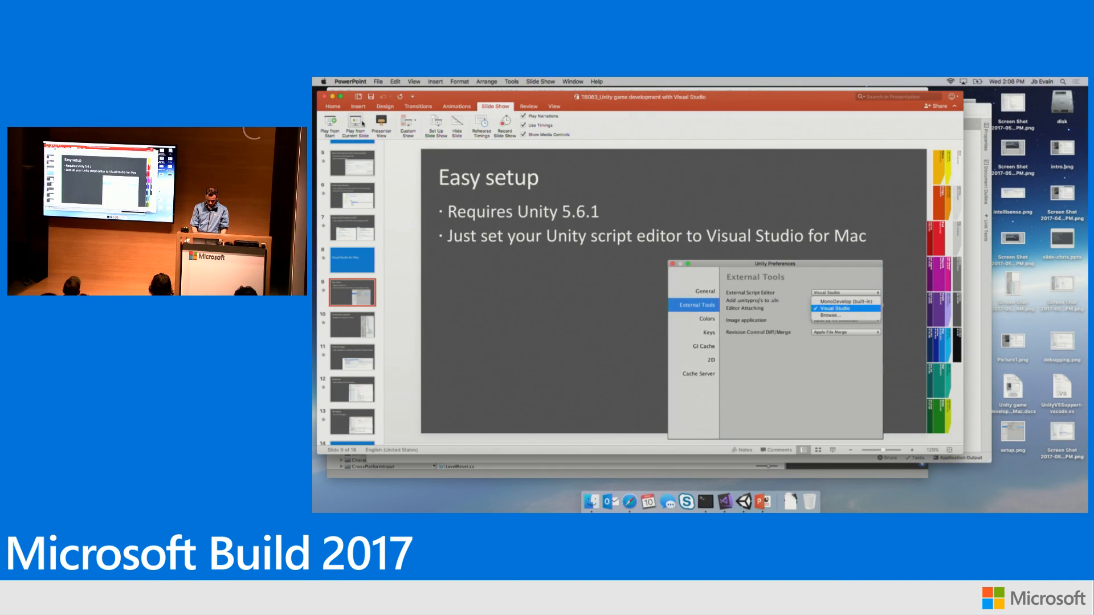
- Switch from the slides to Unity and bring its project solution up in Visual Studio for Mac
key(Cmd+Tab)
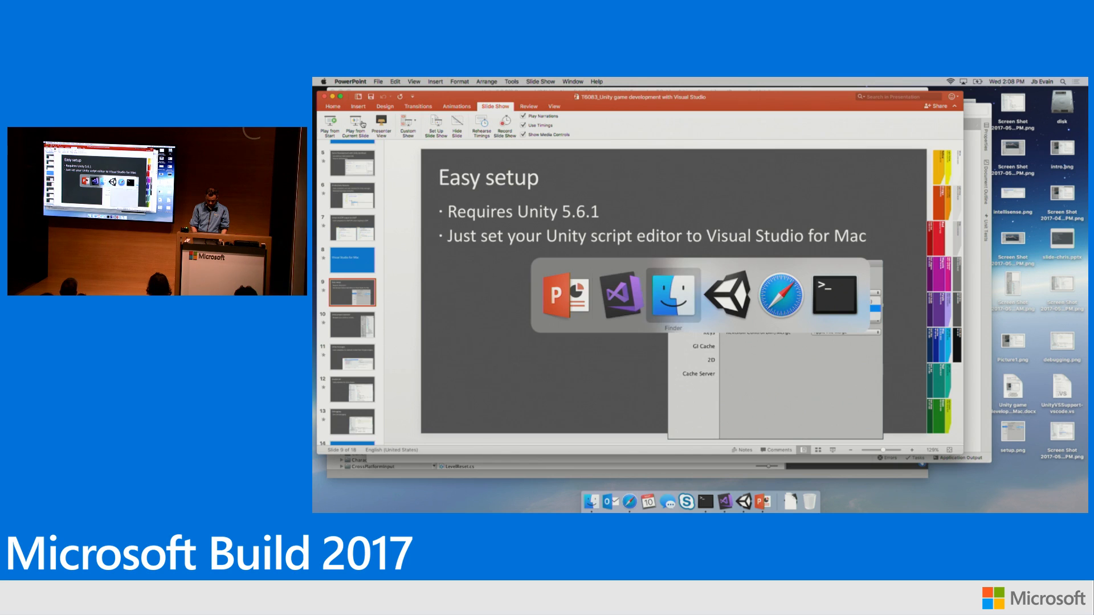
click(725, 296)
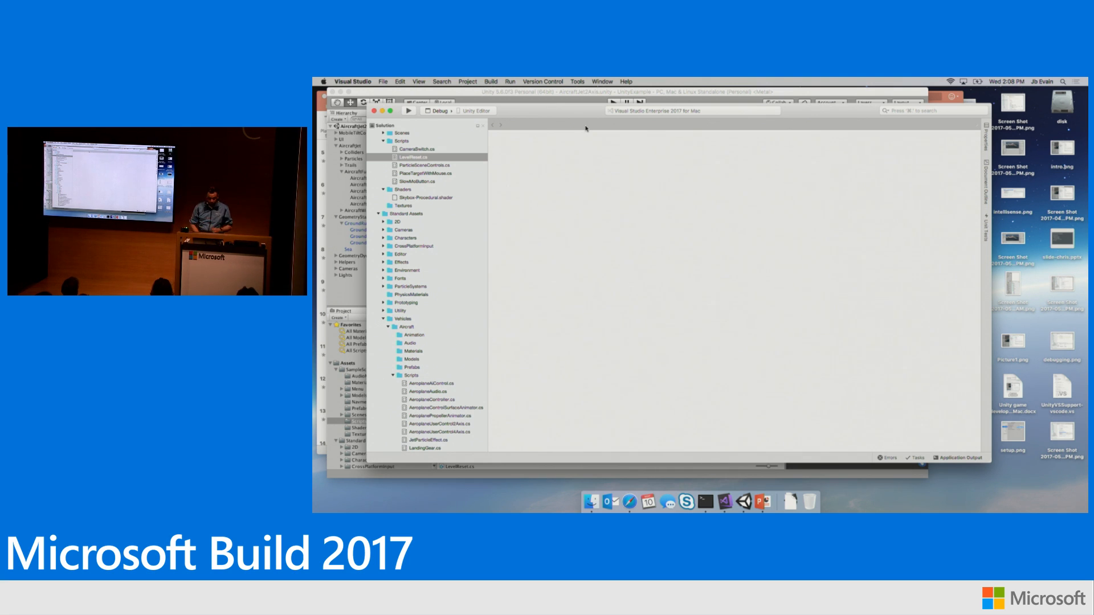
- Search the solution for 'lan', open the LandingGear class, then run the aircraft scene
click(927, 111)
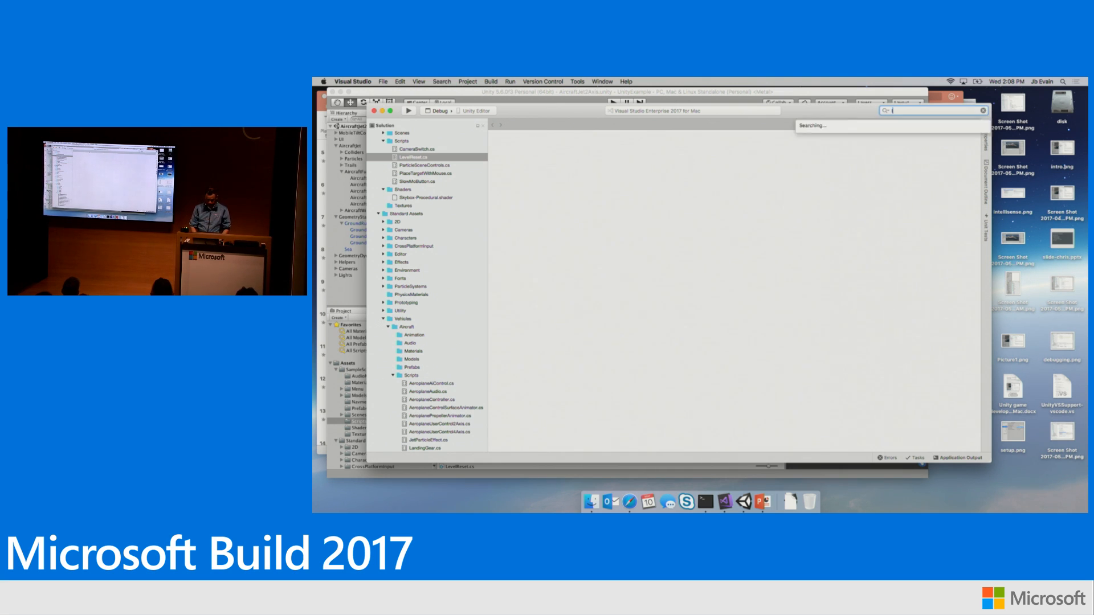
text(lan)
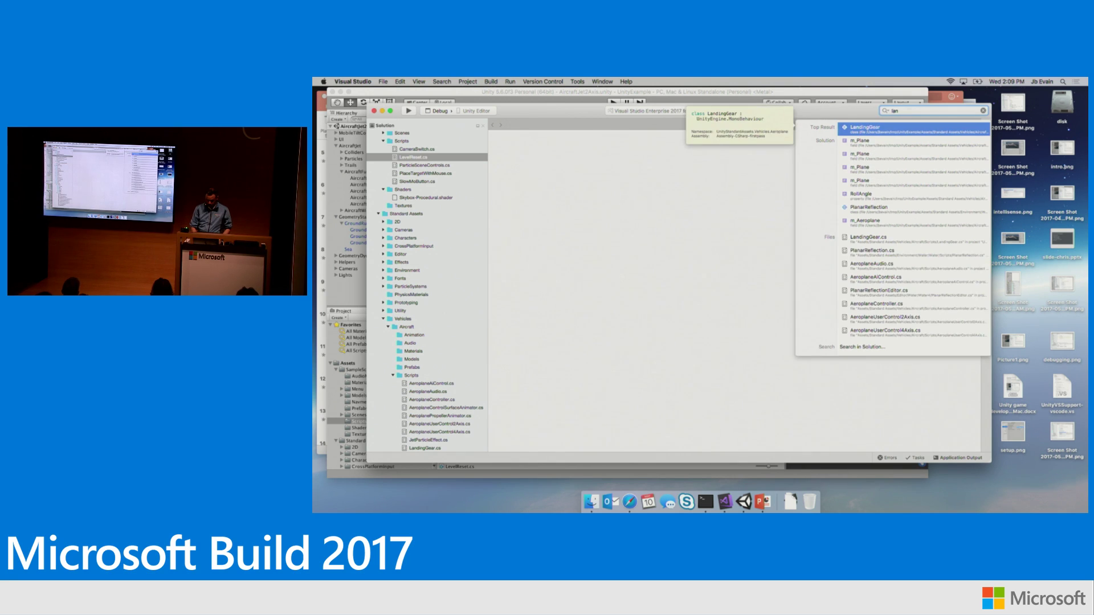
click(863, 127)
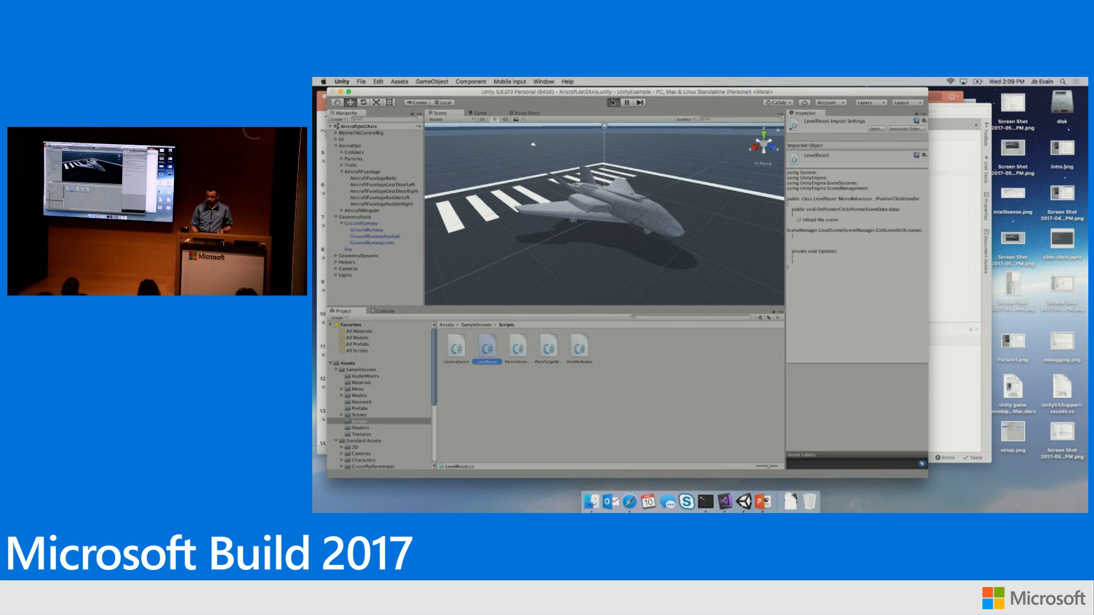
click(612, 103)
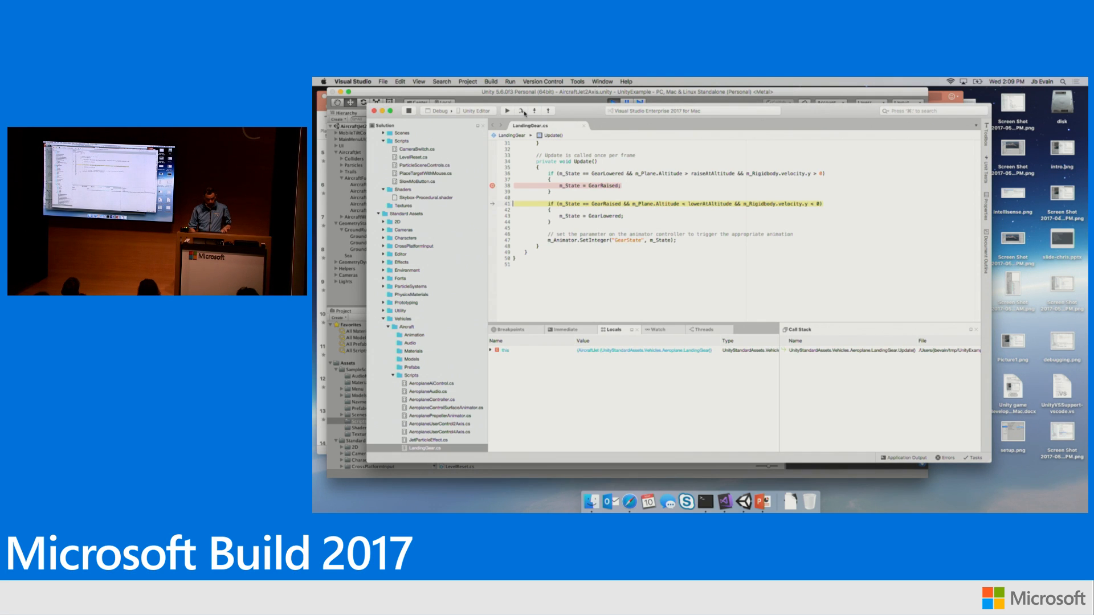
- Continue execution past the breakpoint in LandingGear's Update method
click(497, 351)
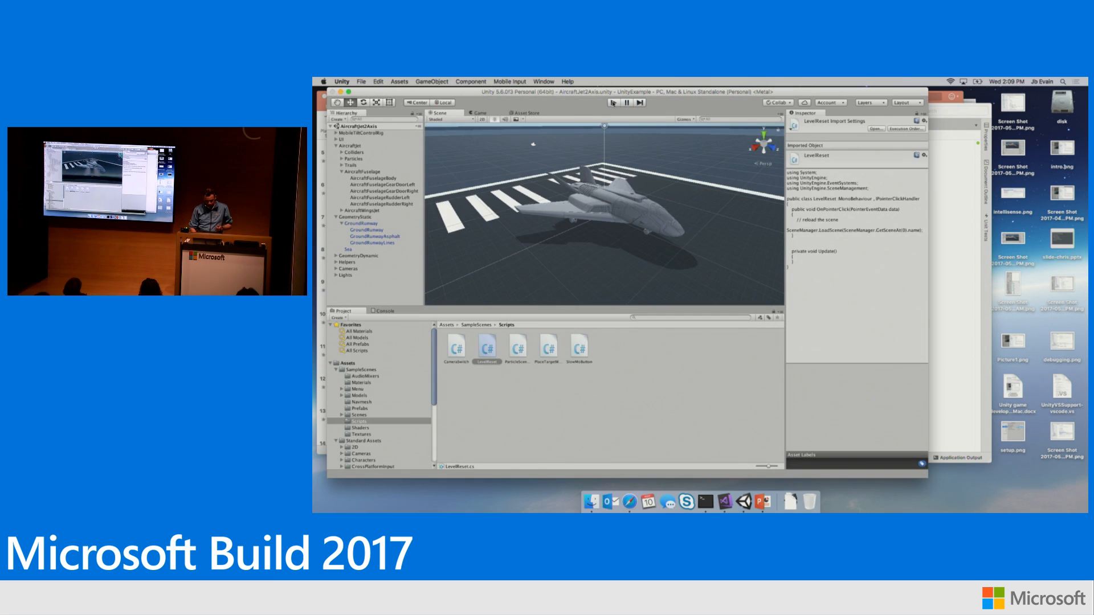
mouse_move(756, 493)
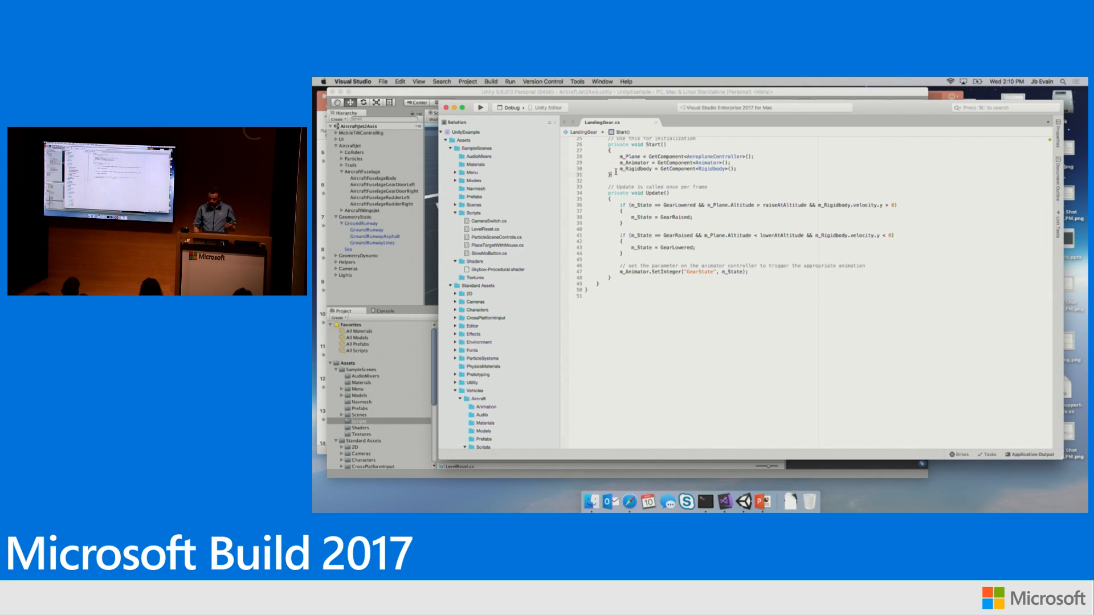
- Scroll LandingGear.cs up to the Start method and its altitude threshold fields
scroll(up, 3)
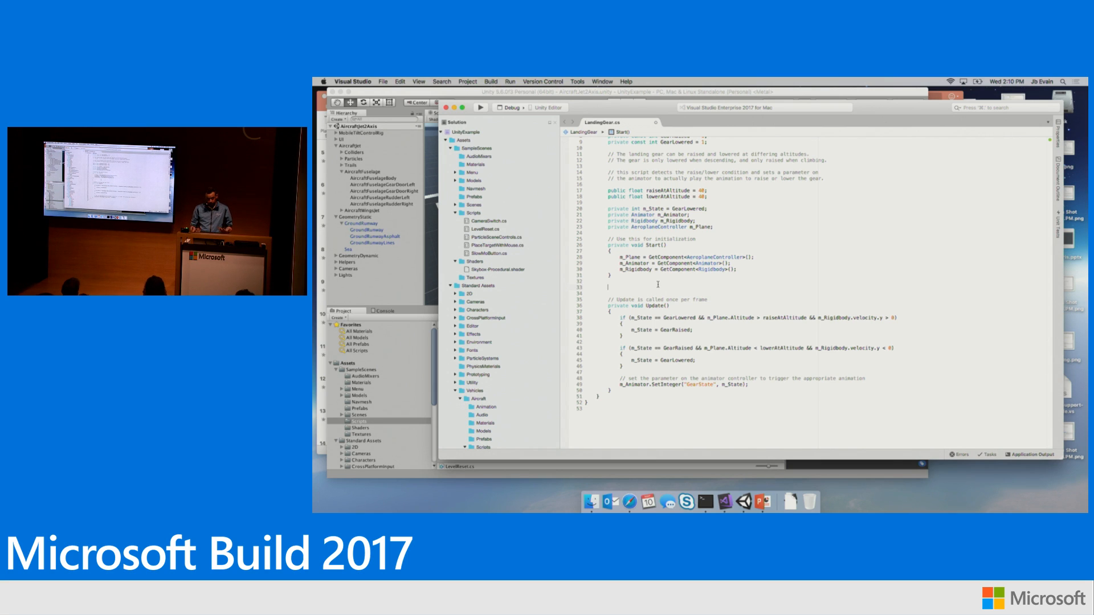
- Begin a new 'void On...' method stub below Start in LandingGear.cs
text(void)
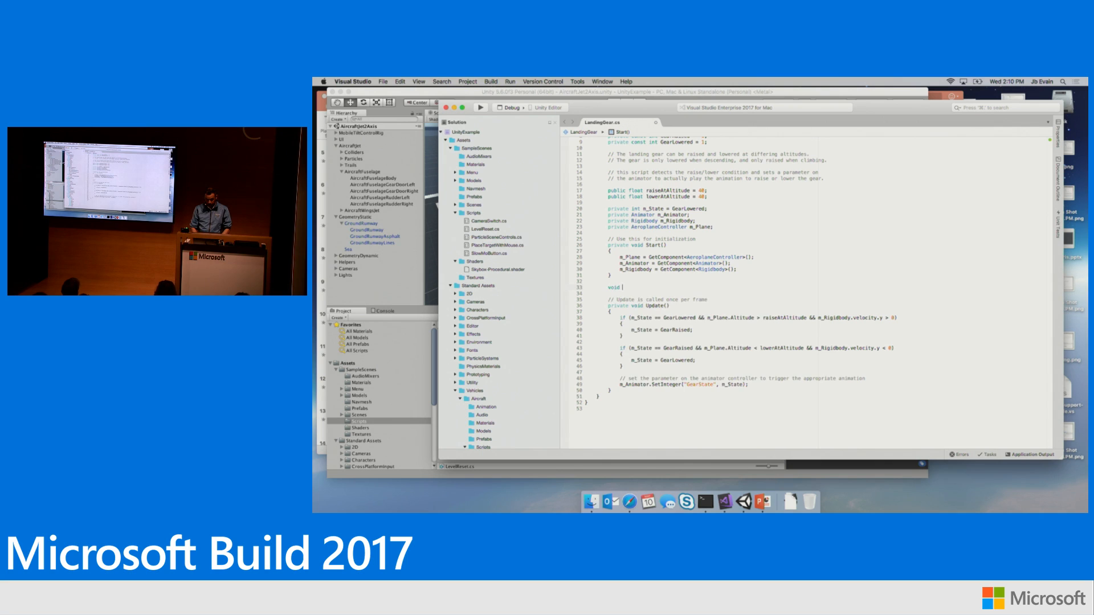
text(On)
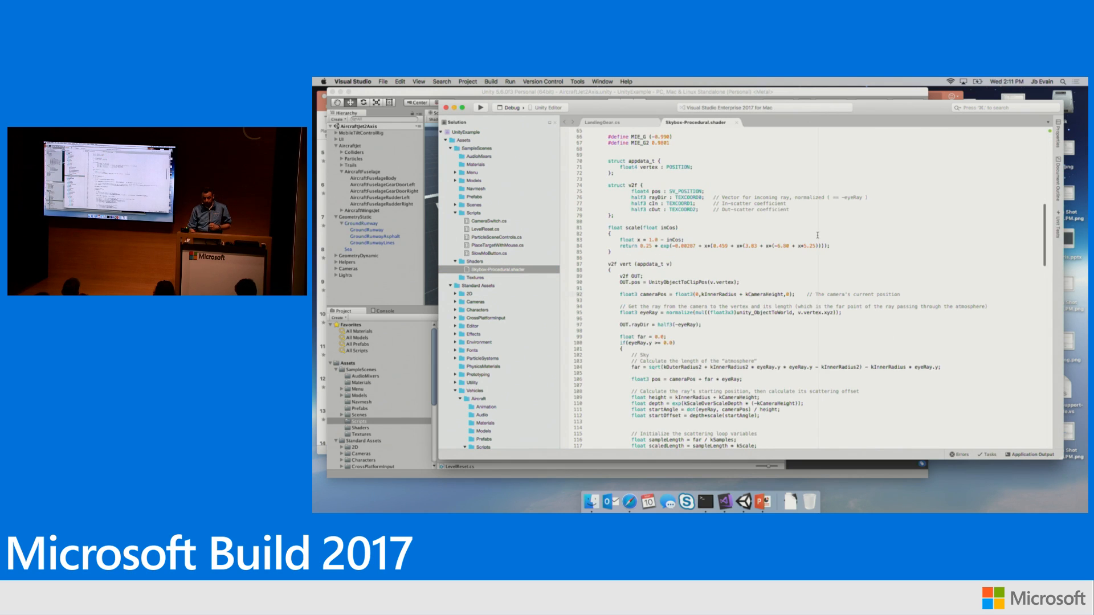
scroll(up, 3)
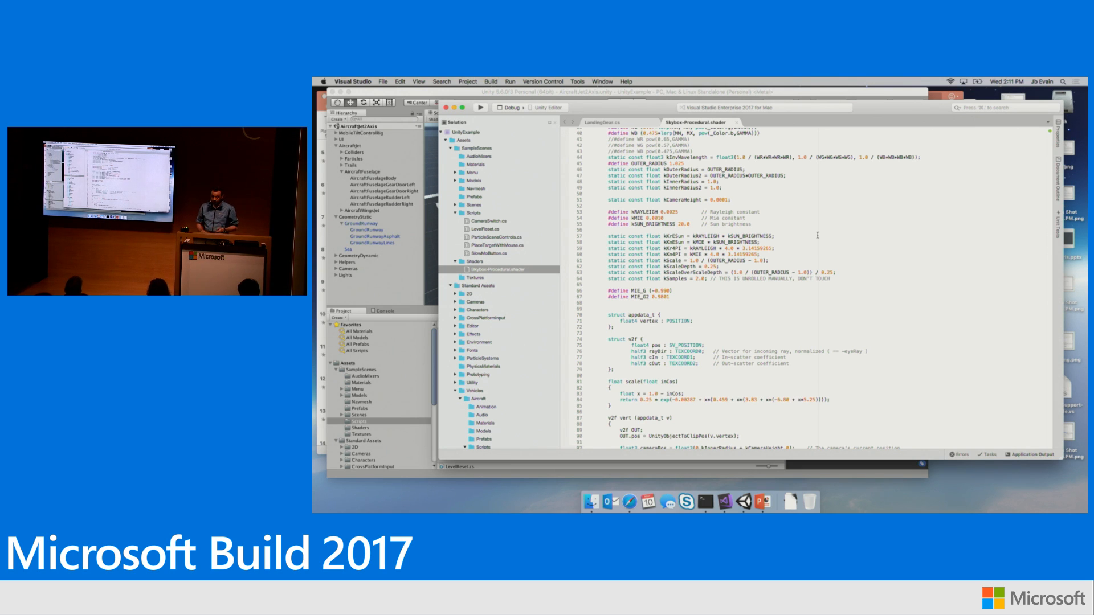
scroll(down, 3)
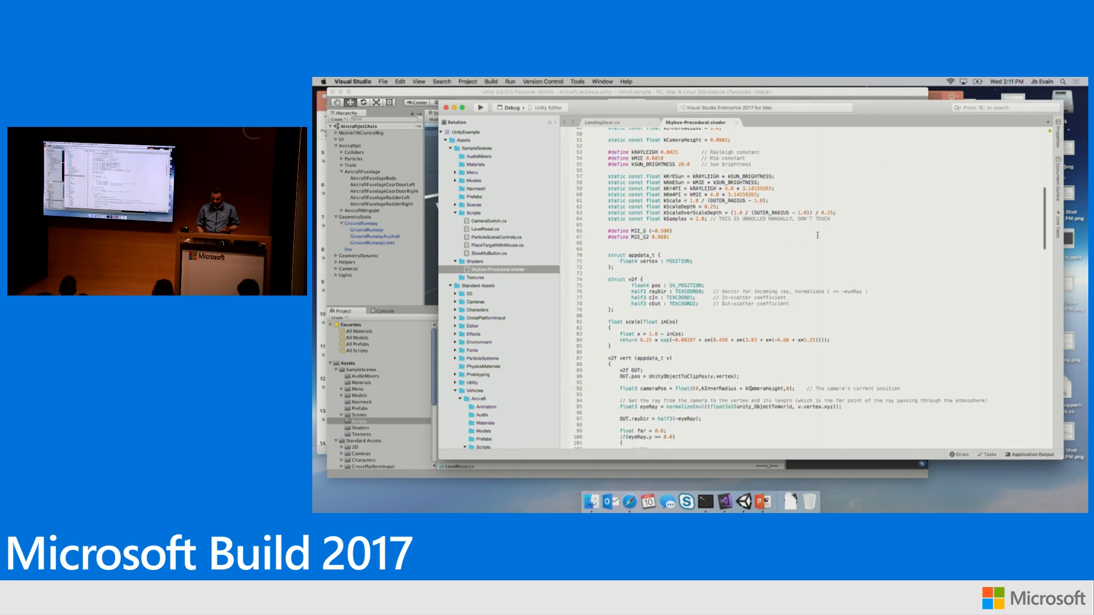
scroll(down, 3)
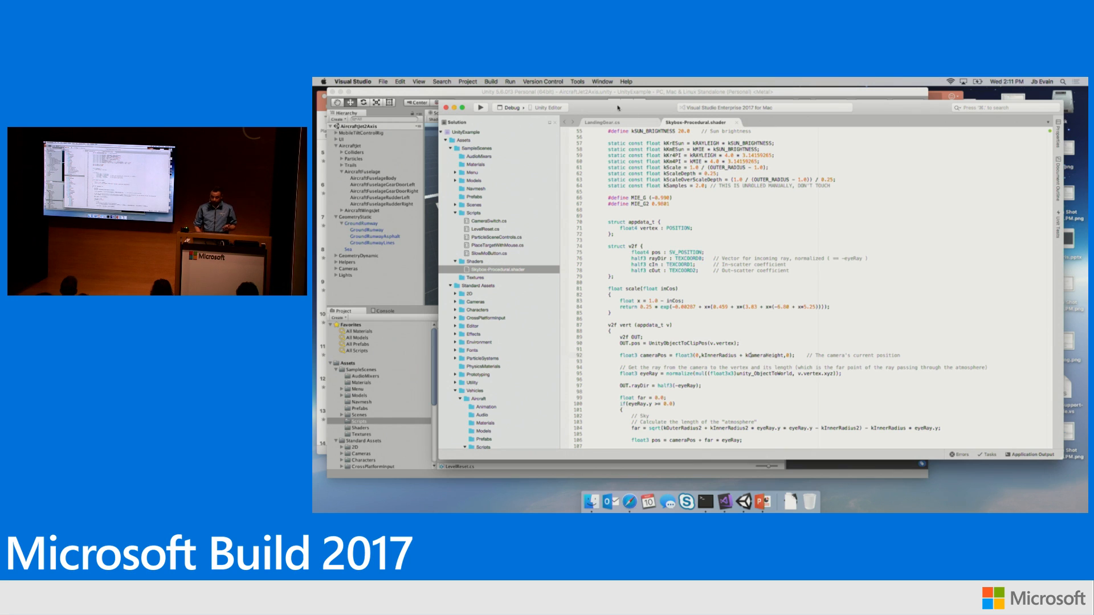
- Return to PowerPoint on slide 14, 'Future', and show the Slide Show options
click(602, 122)
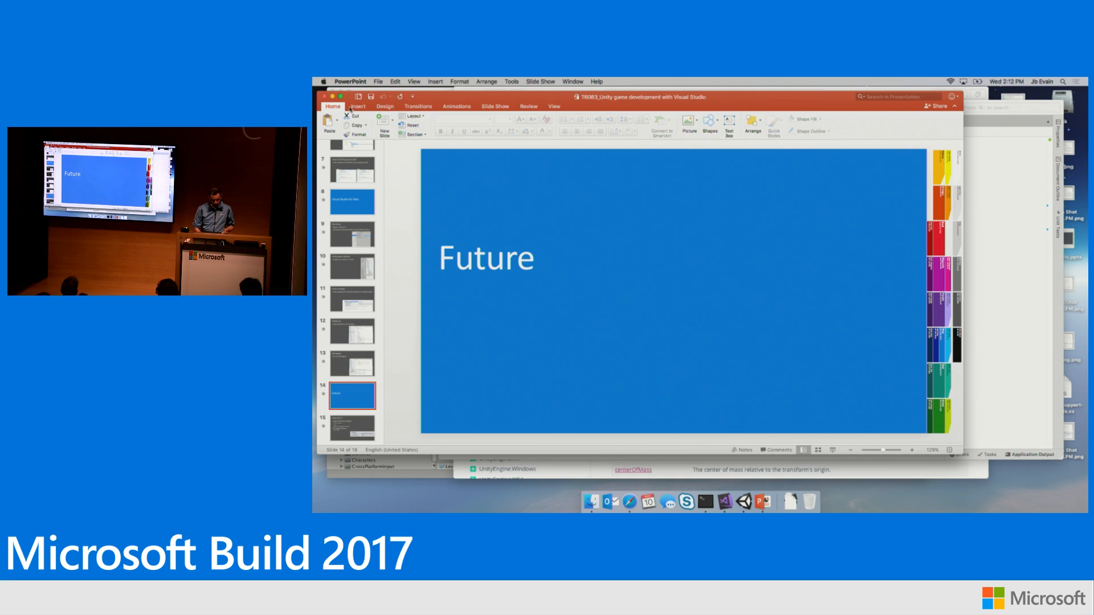
click(495, 107)
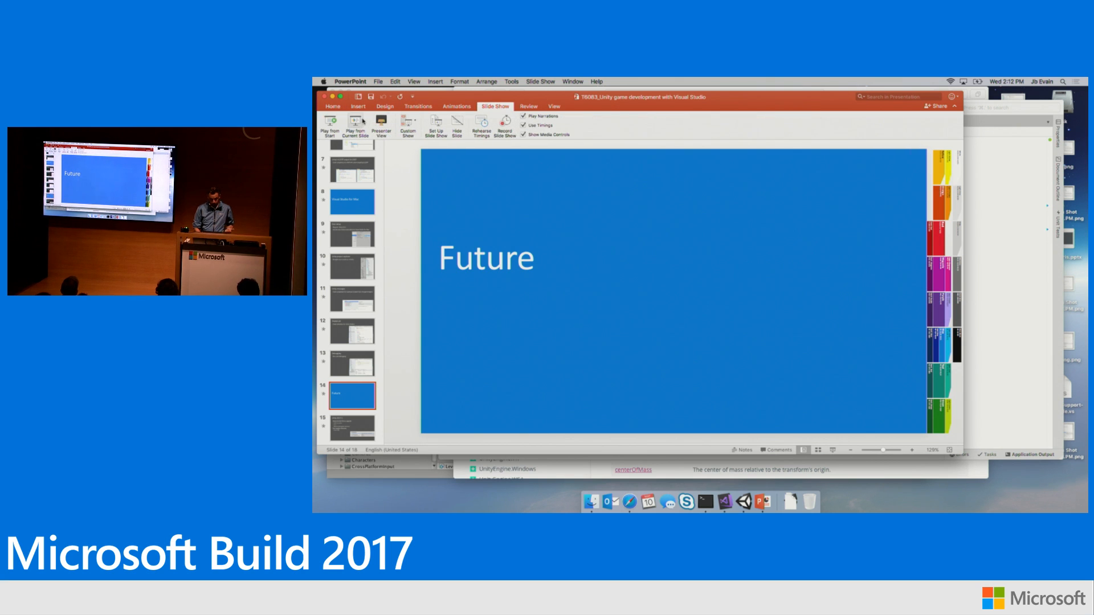